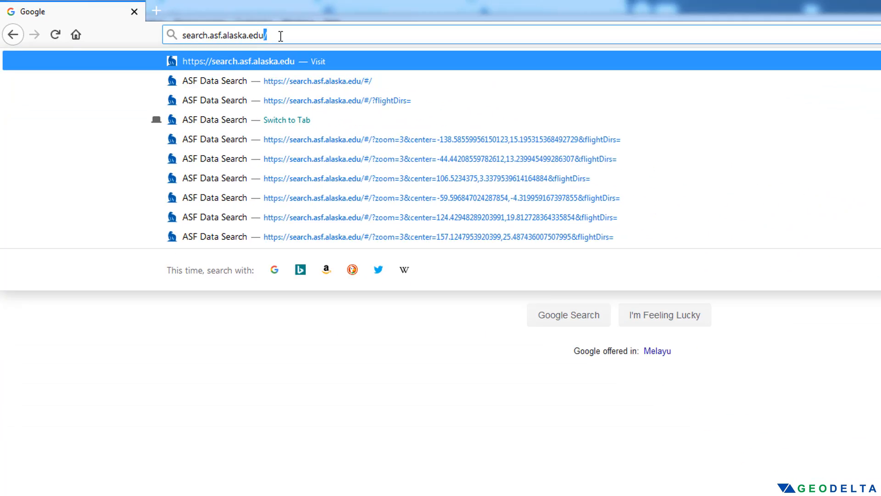
Step: Navigate to search.asf.alaska.edu to load the Vertex world map
key(Enter)
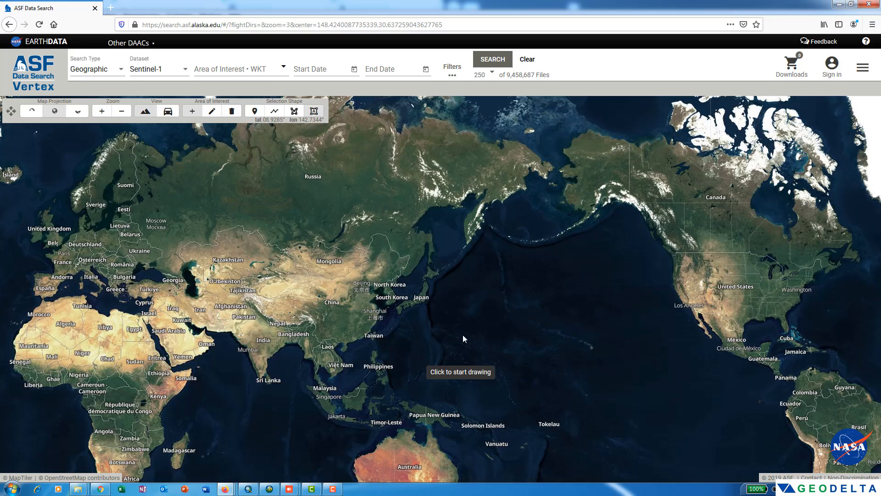
Step: Pan the map toward northern Borneo around Kota Kinabalu
drag(463, 339, 462, 321)
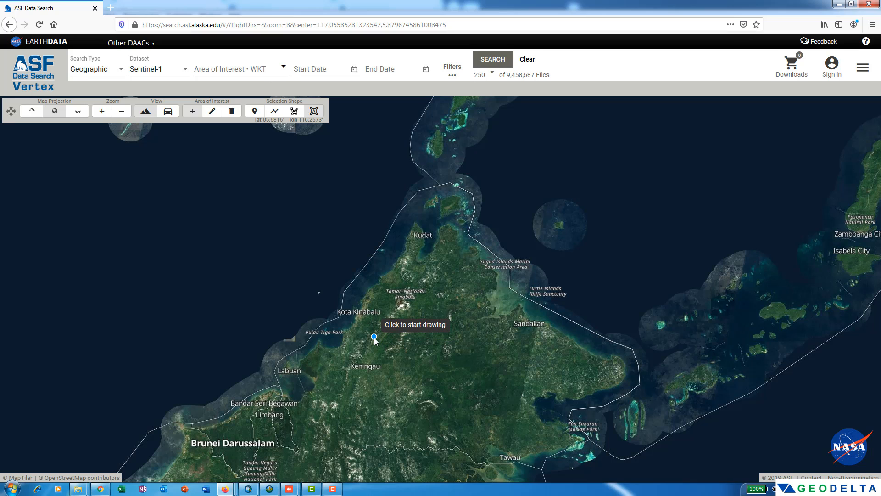
mouse_move(423, 342)
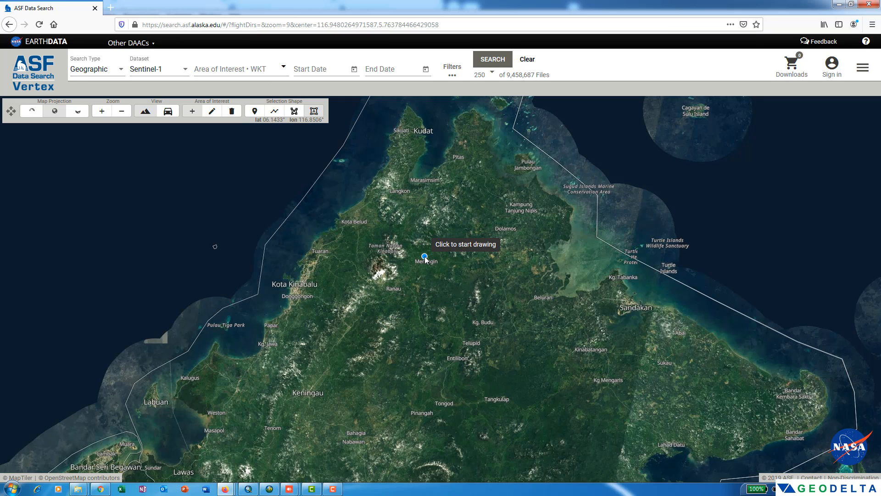
mouse_move(143, 72)
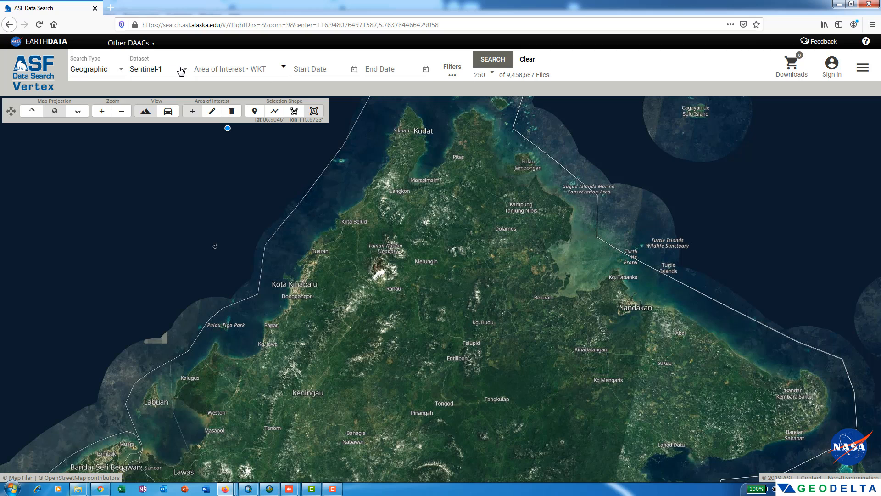
Step: Choose ALOS PALSAR as the search dataset
click(157, 69)
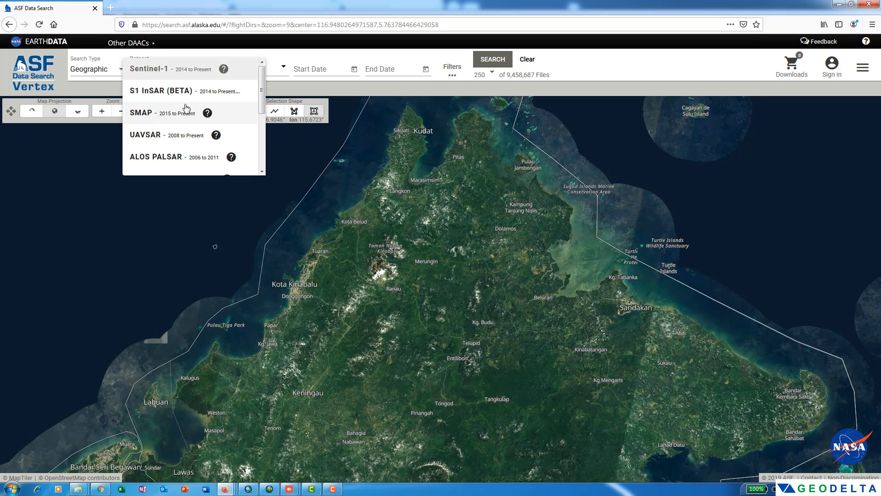
click(156, 157)
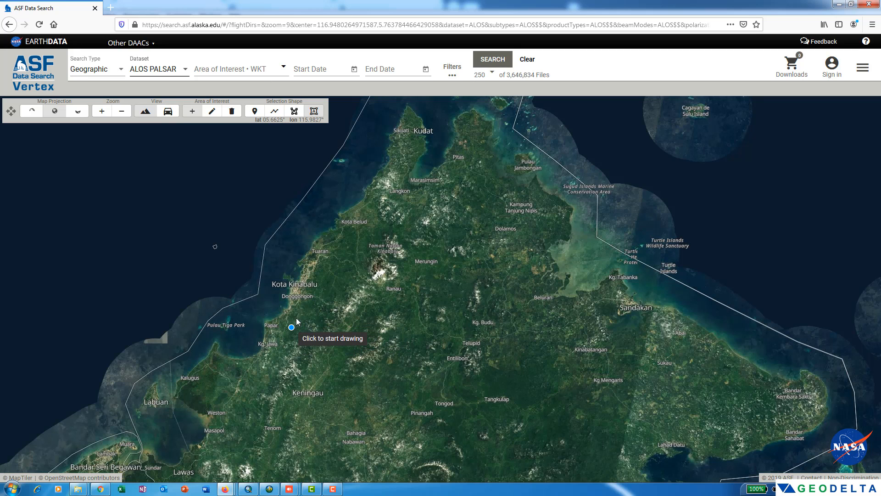
mouse_move(299, 318)
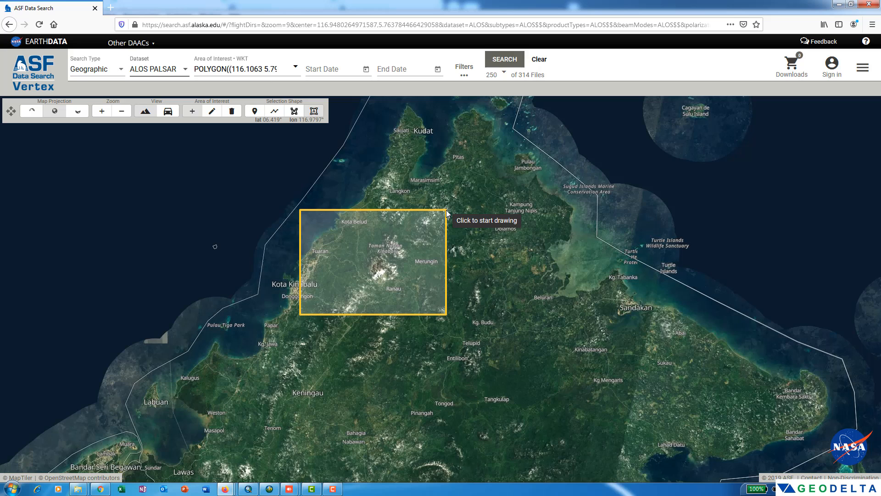
mouse_move(511, 129)
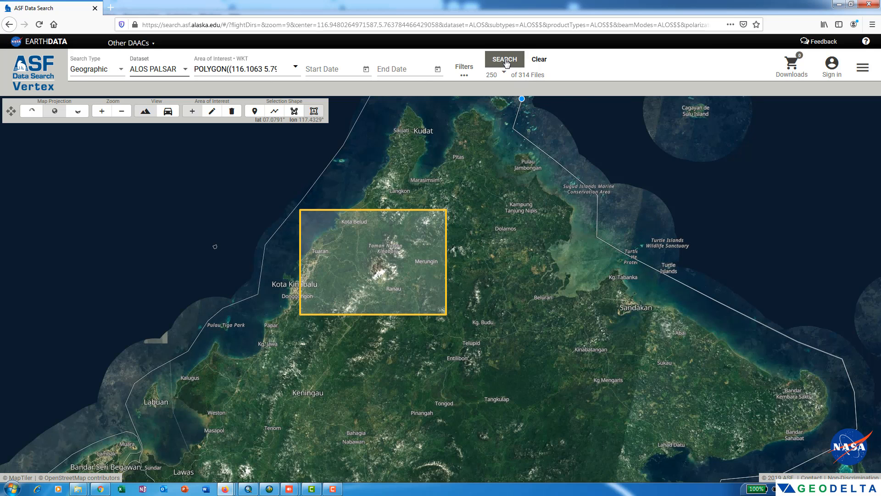
Step: Run the search returning 60 ALOS PALSAR scenes and inspect the first scenes' details
click(504, 59)
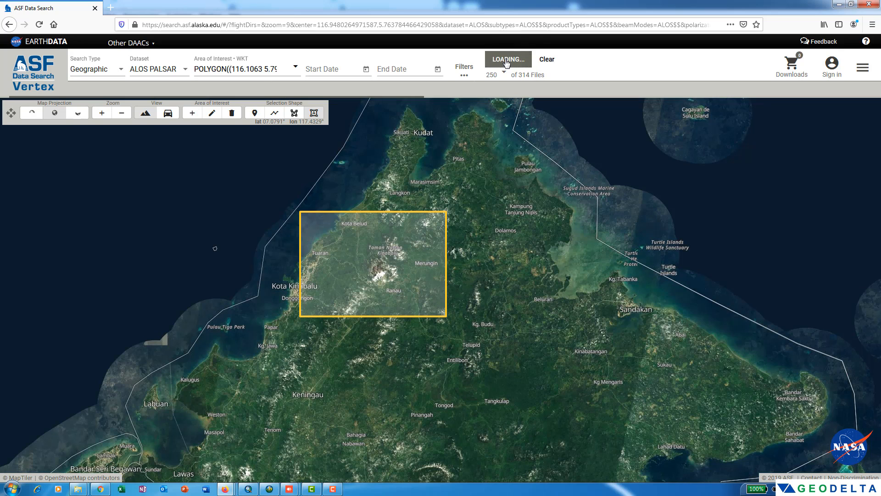
click(507, 59)
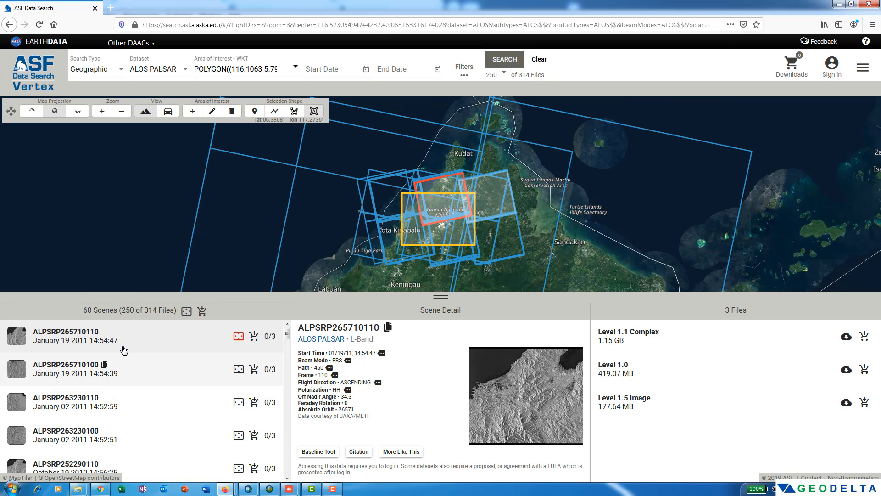
double_click(93, 309)
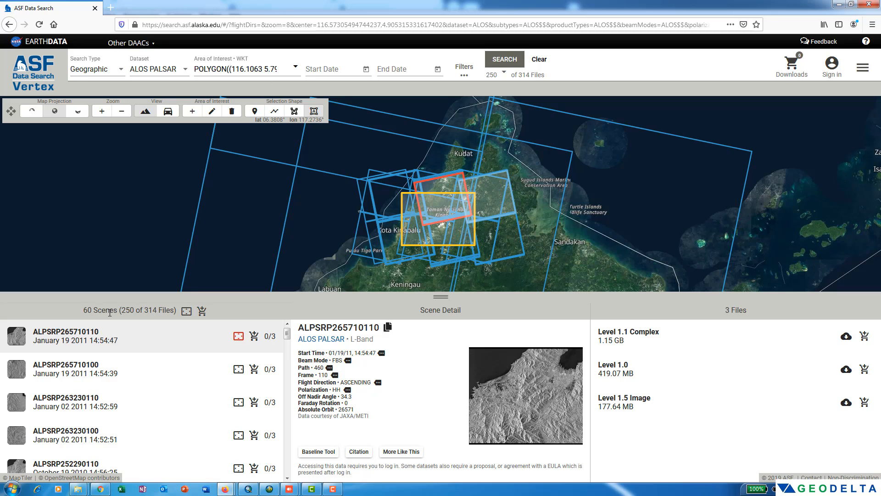
click(76, 369)
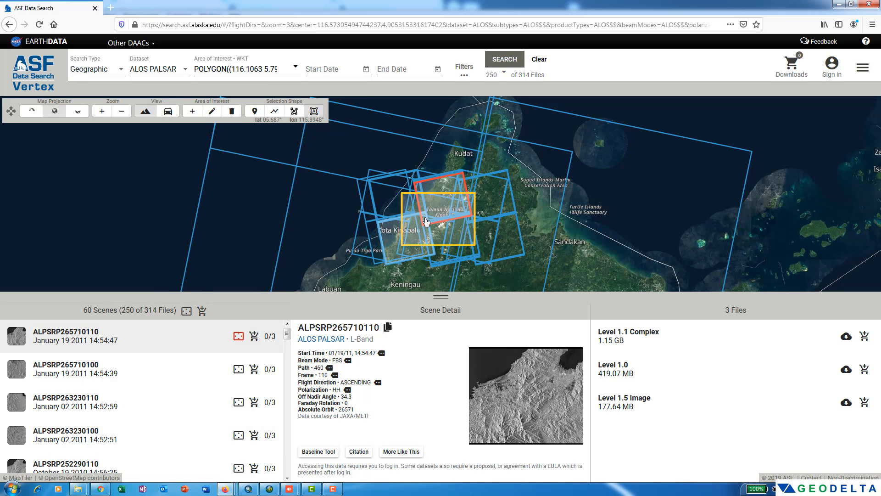
mouse_move(148, 368)
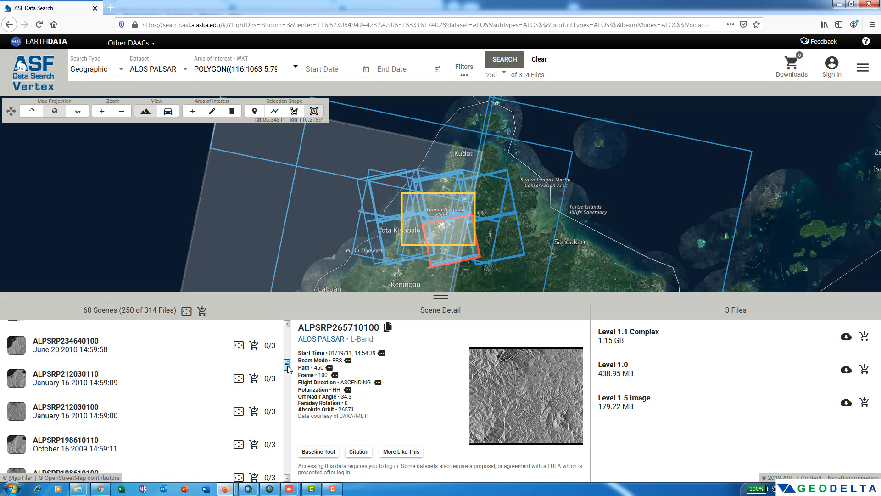
Step: Scroll down the scene list to reach the 2008 descending scene ALPSRP144123490
scroll(down, 3)
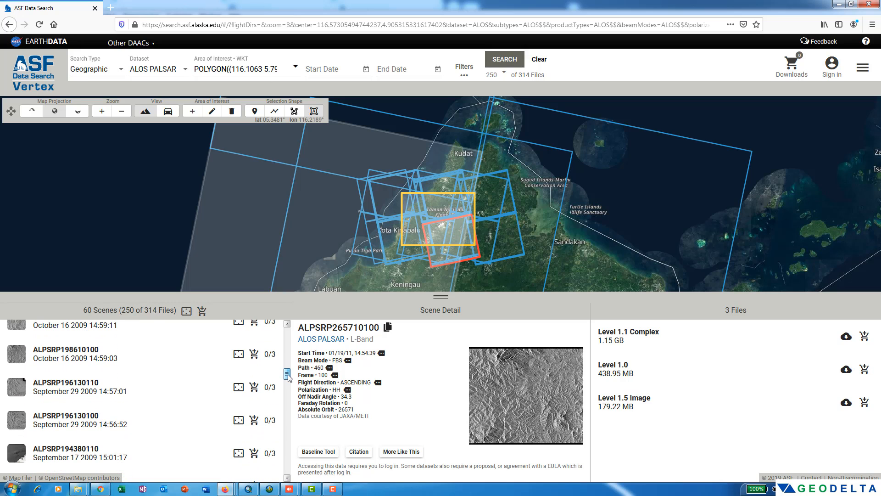
scroll(down, 3)
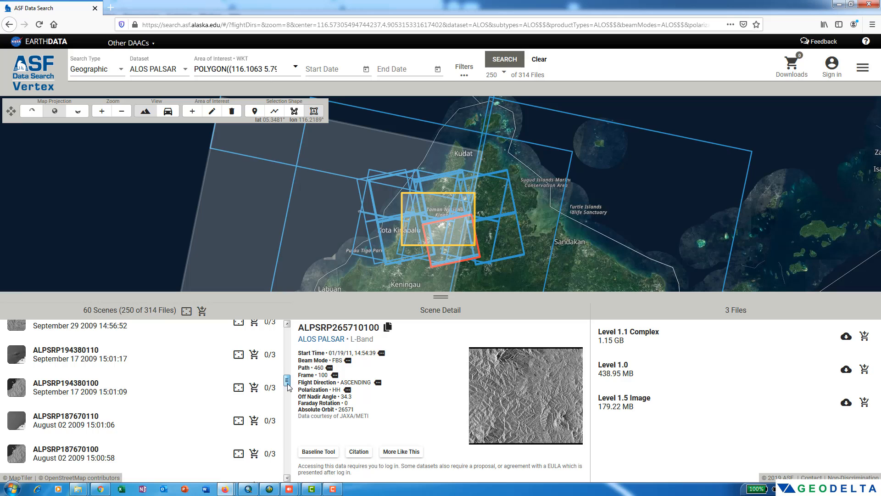
scroll(down, 3)
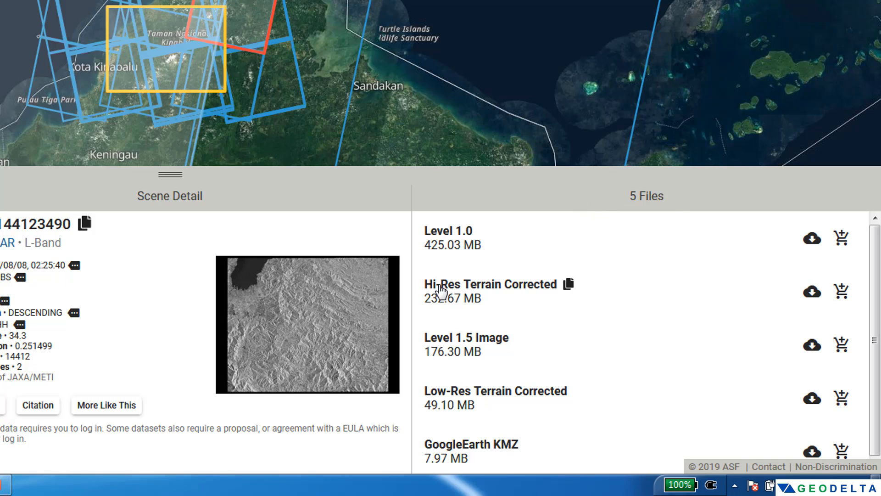
mouse_move(486, 276)
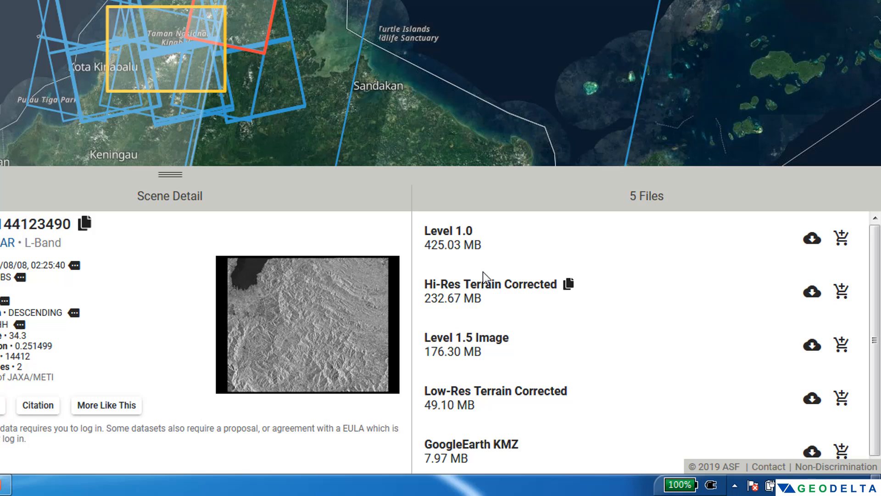
mouse_move(428, 287)
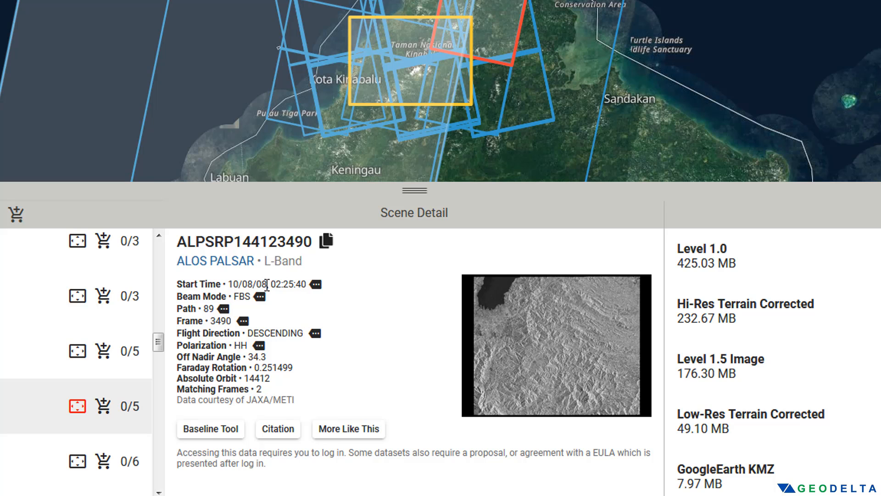
Step: Preview the scene and request its 232.67 MB Hi-Res Terrain Corrected download
double_click(262, 284)
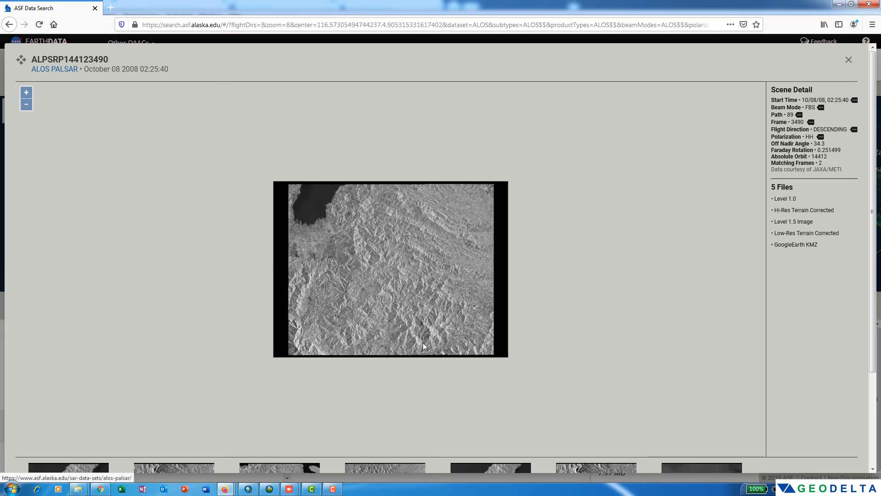
mouse_move(793, 235)
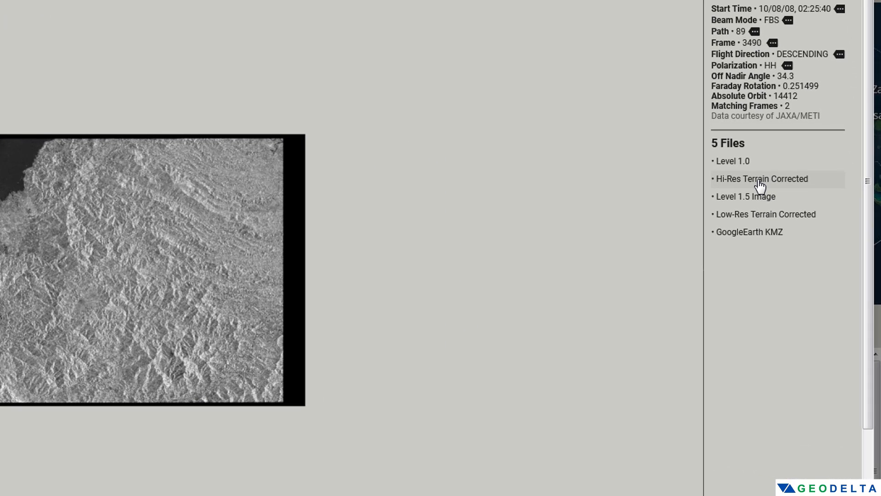
click(762, 178)
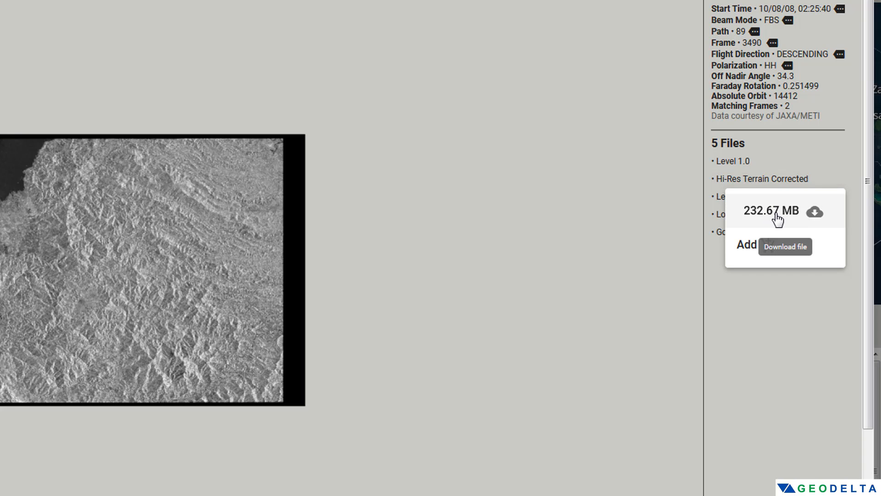
click(785, 246)
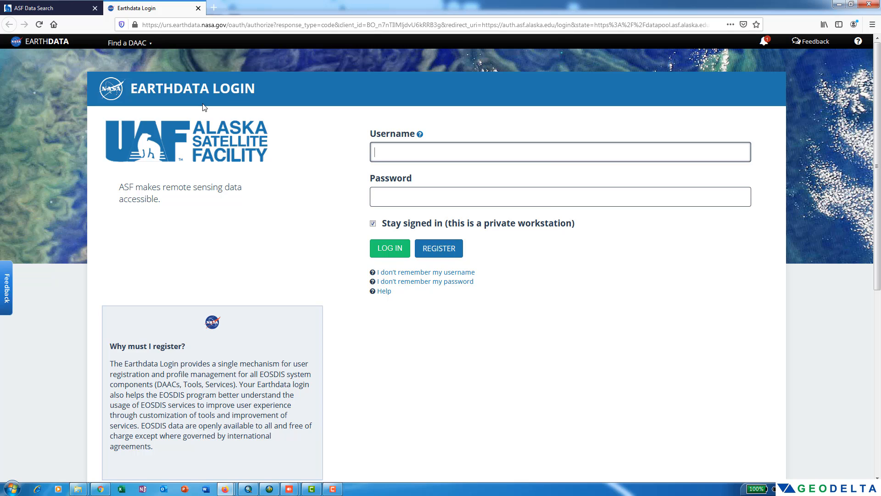
mouse_move(275, 177)
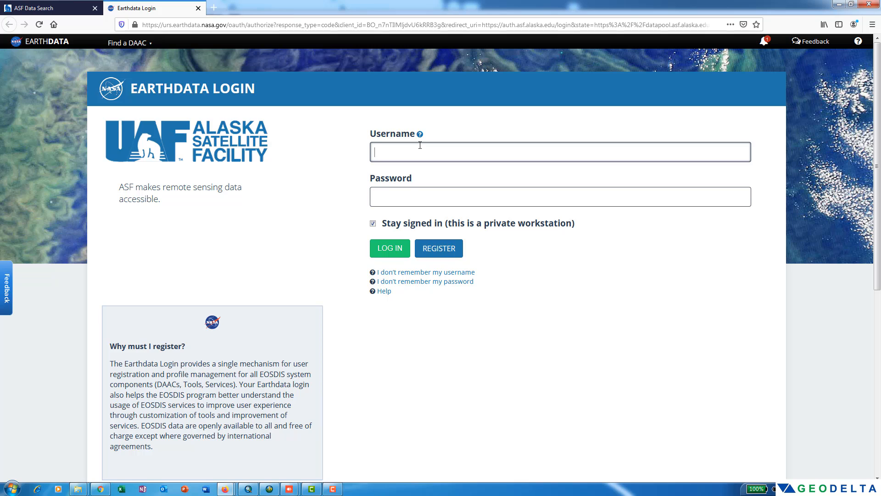
Step: Sign in to Earthdata Login with the username and password
text(ENTER YOUR USERNAME HERE)
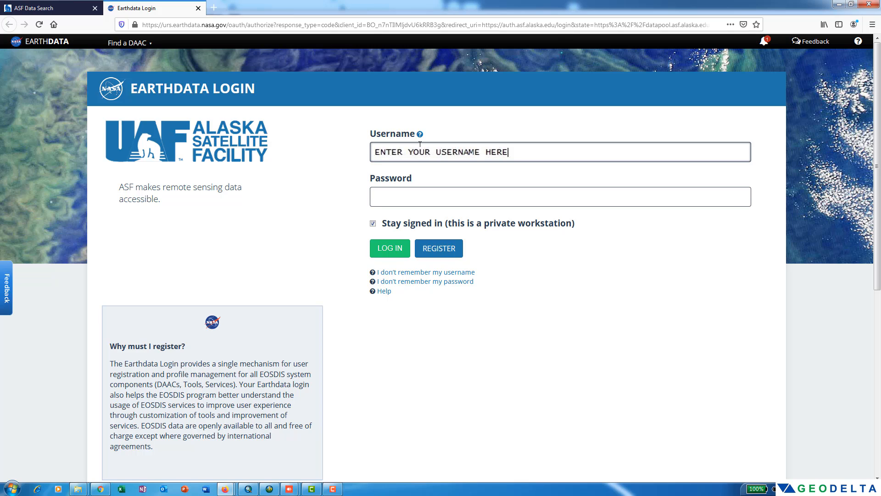
click(559, 196)
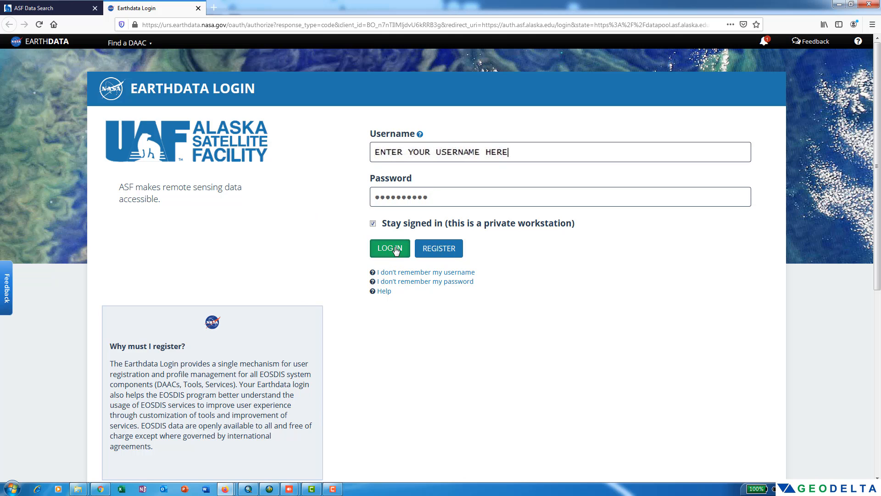
click(390, 248)
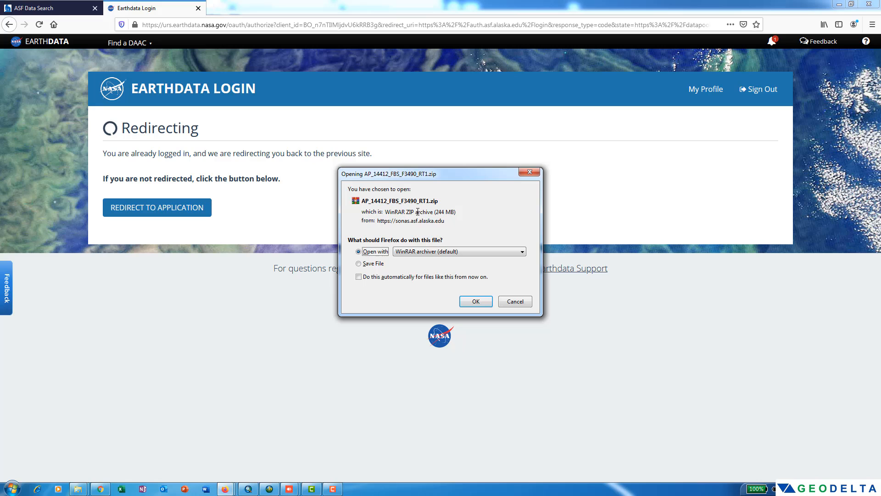
Step: Save AP_14412_FBS_F3490_RT1.zip into the ALOS PALSAR 12.5 DEM folder
click(359, 264)
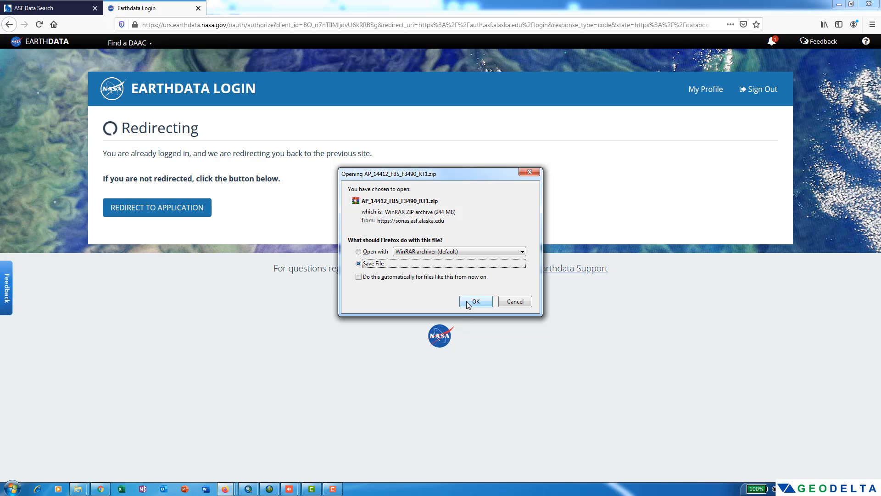
click(474, 301)
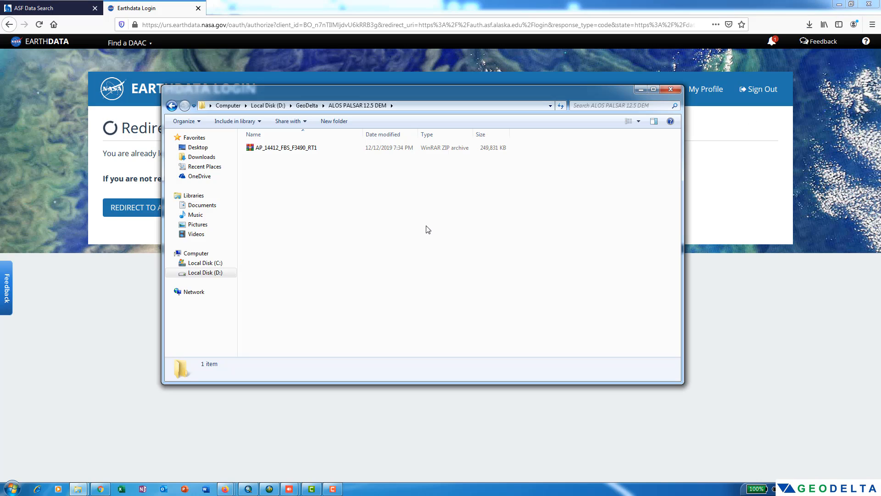
Step: Extract the zip into its own AP_14412_FBS_F3490_RT1 folder
click(284, 147)
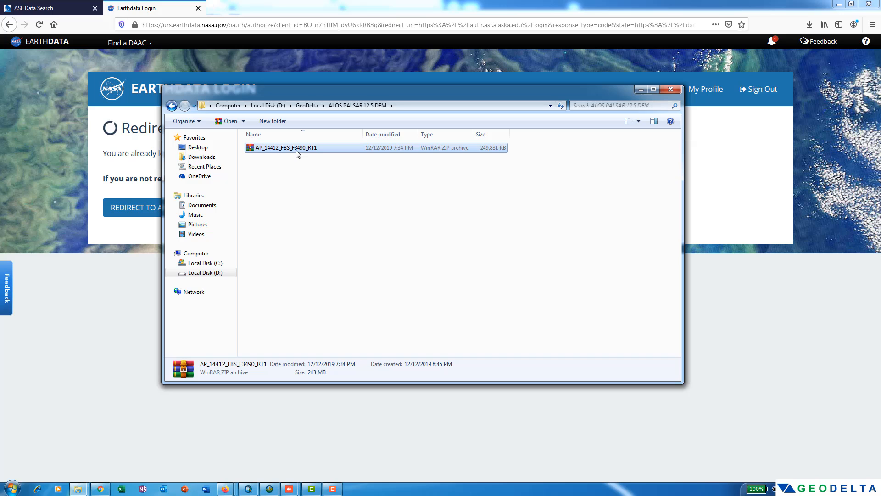
right_click(284, 147)
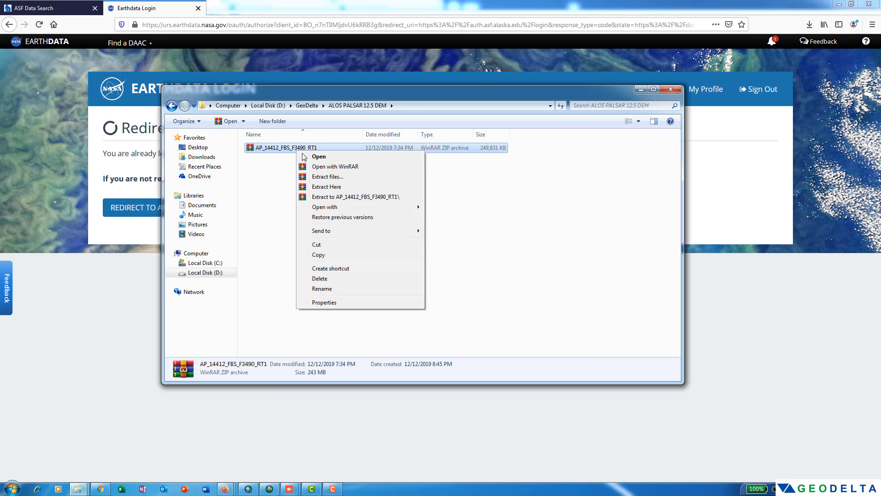
click(326, 186)
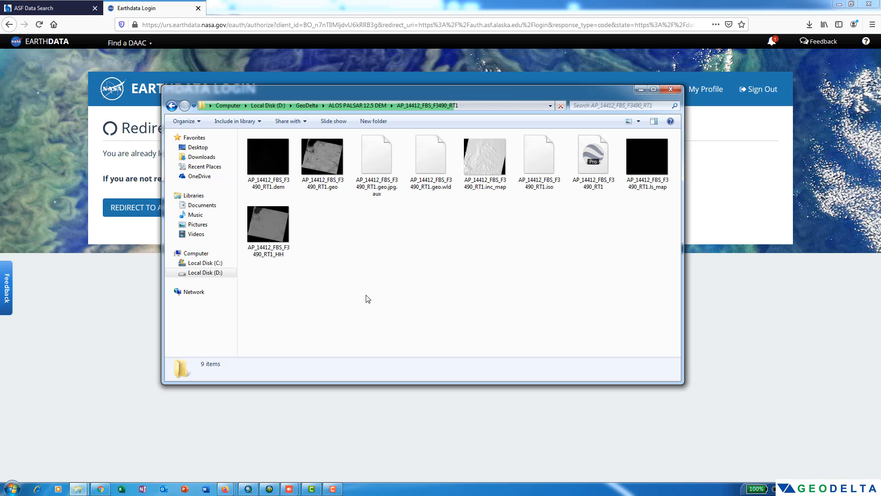
Step: Select the extracted .dem elevation file and add it to ArcMap as a grayscale layer
click(268, 156)
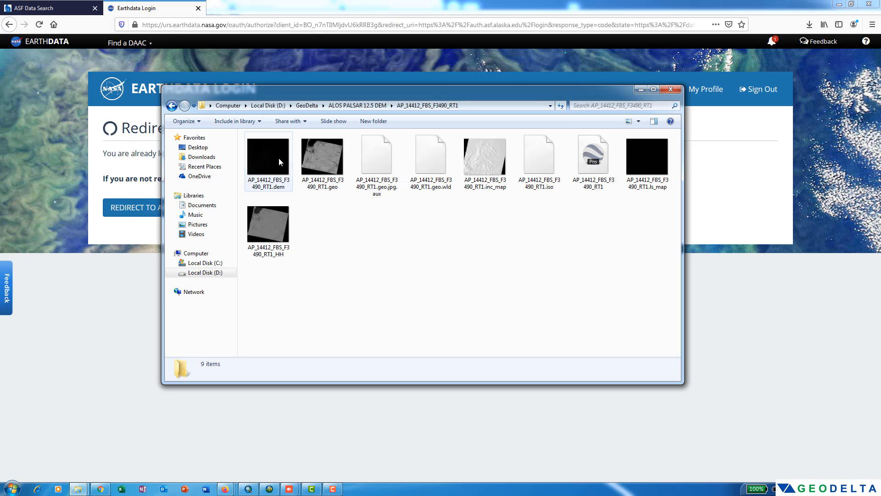
click(268, 156)
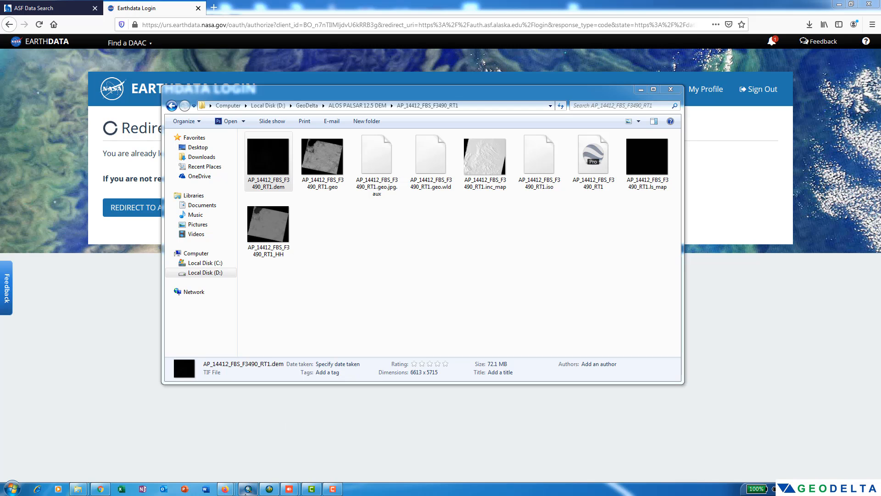
click(247, 488)
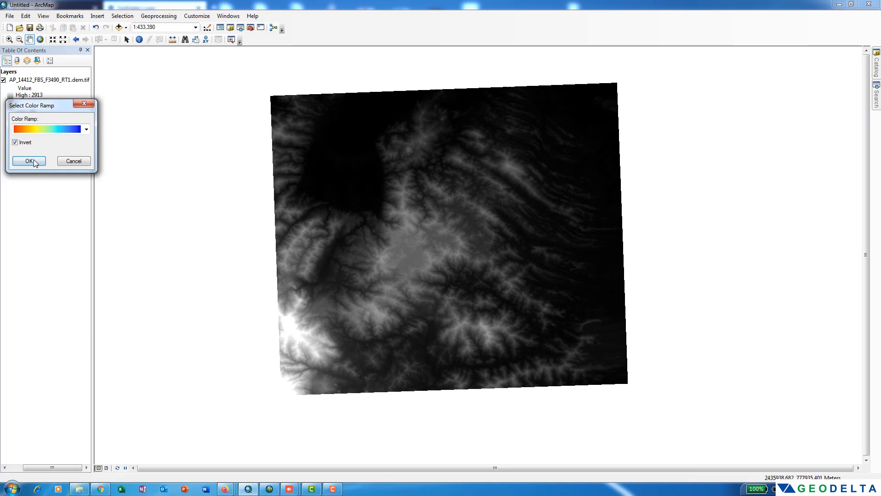
Step: Apply the inverted red-yellow-blue ramp so the DEM runs blue (44) to red (2913)
click(30, 161)
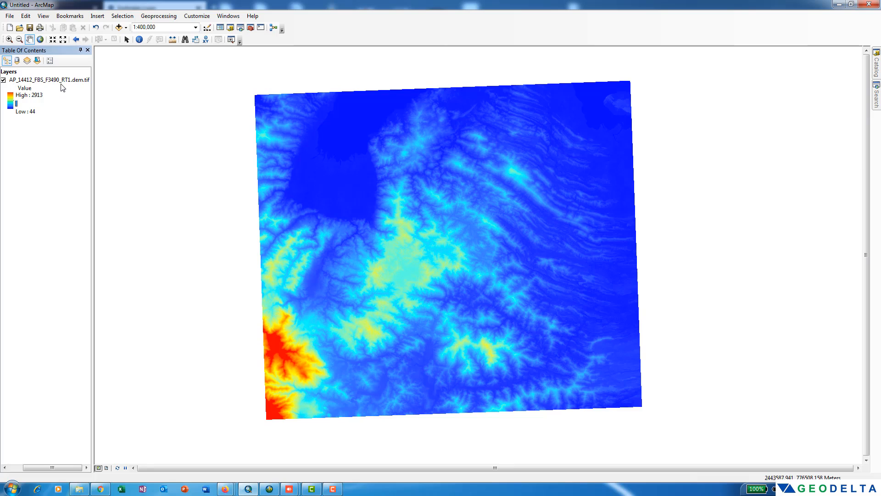
right_click(47, 79)
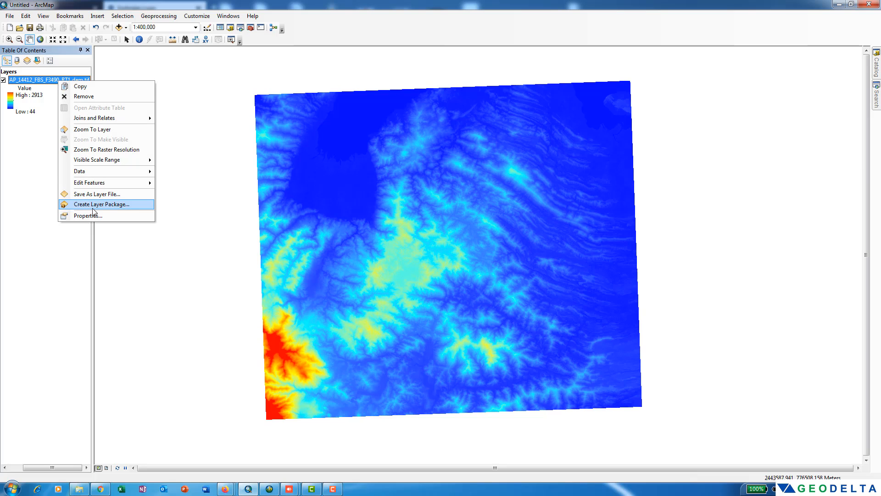
click(87, 219)
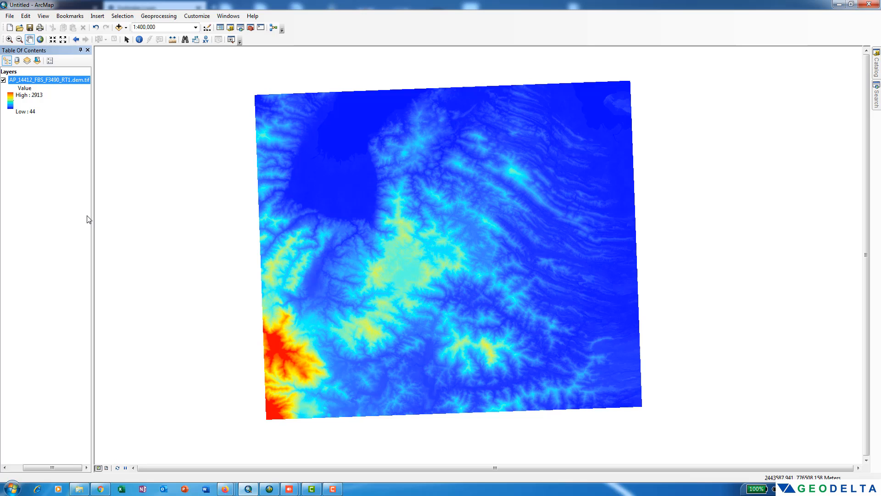
double_click(48, 79)
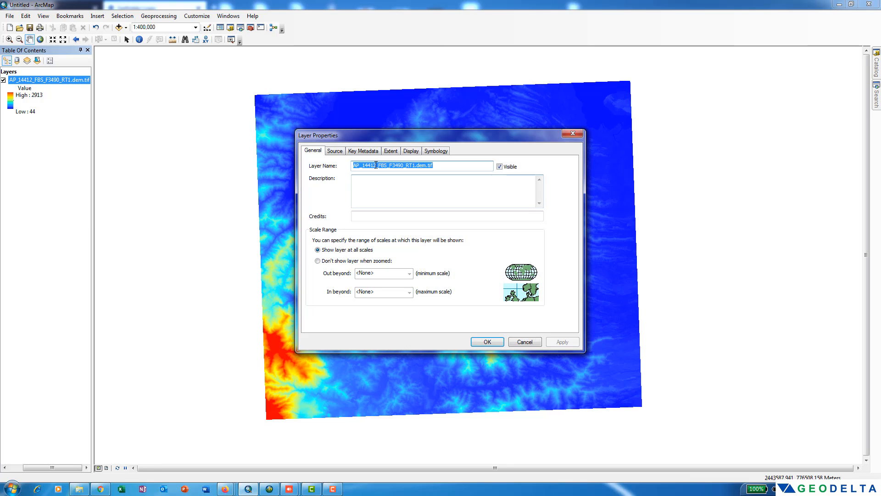
click(334, 150)
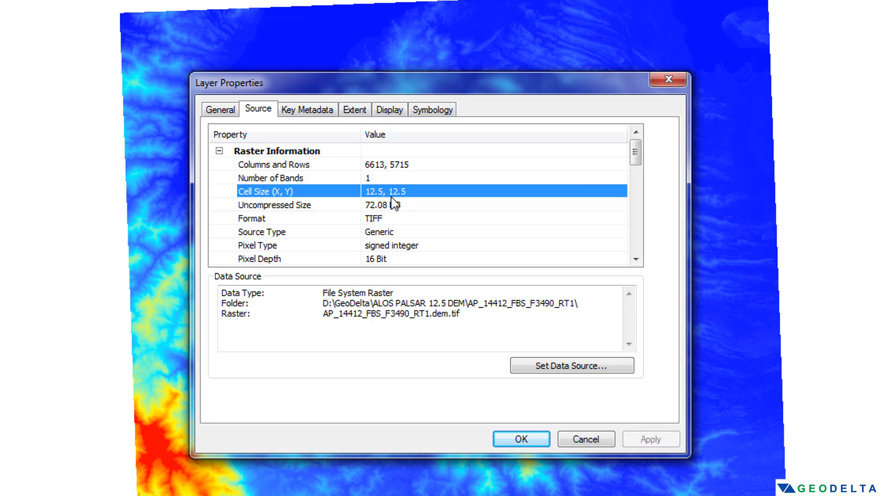
scroll(down, 3)
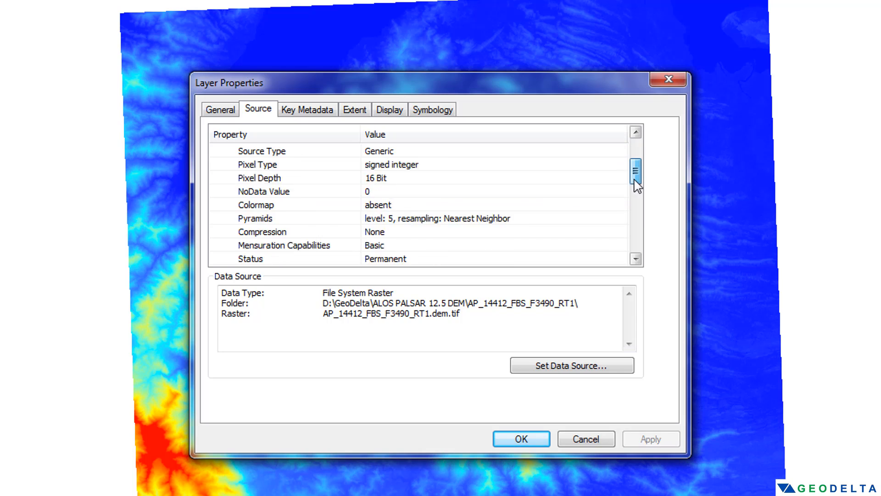
scroll(down, 3)
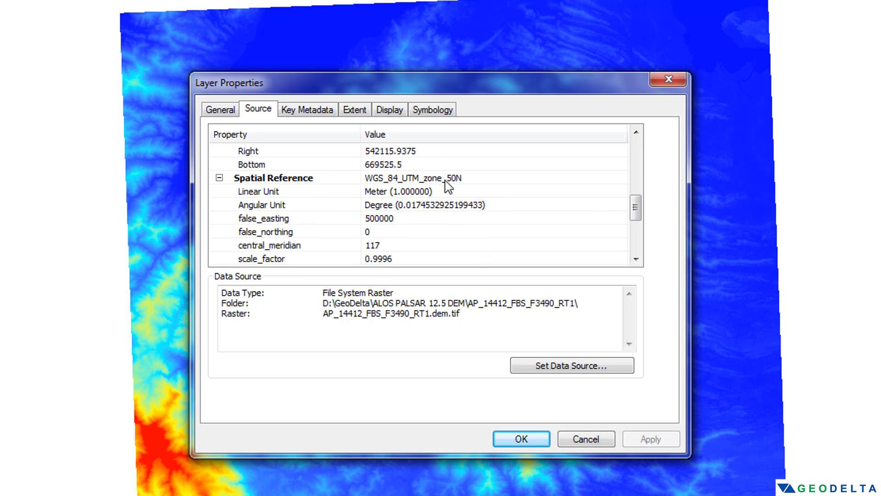
mouse_move(409, 209)
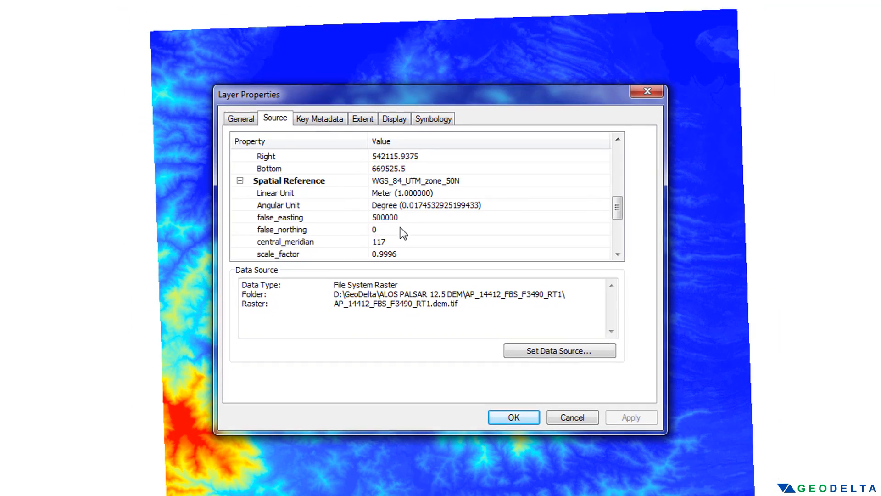
click(512, 417)
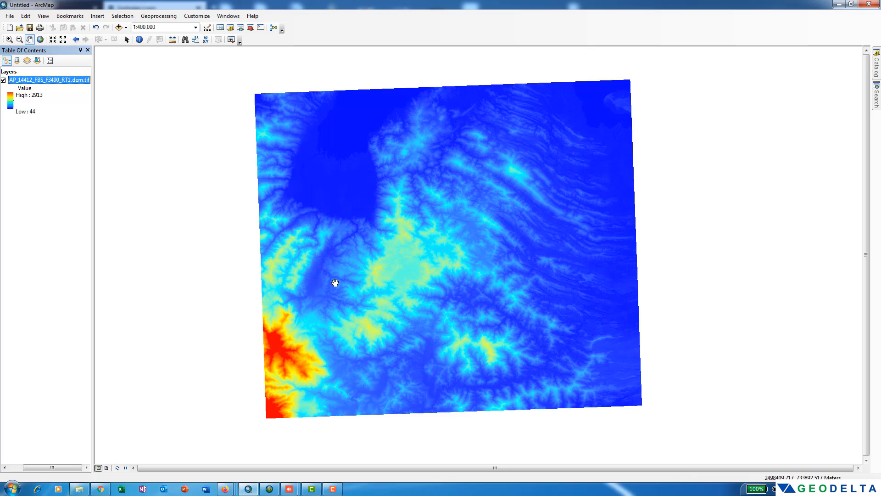
mouse_move(327, 284)
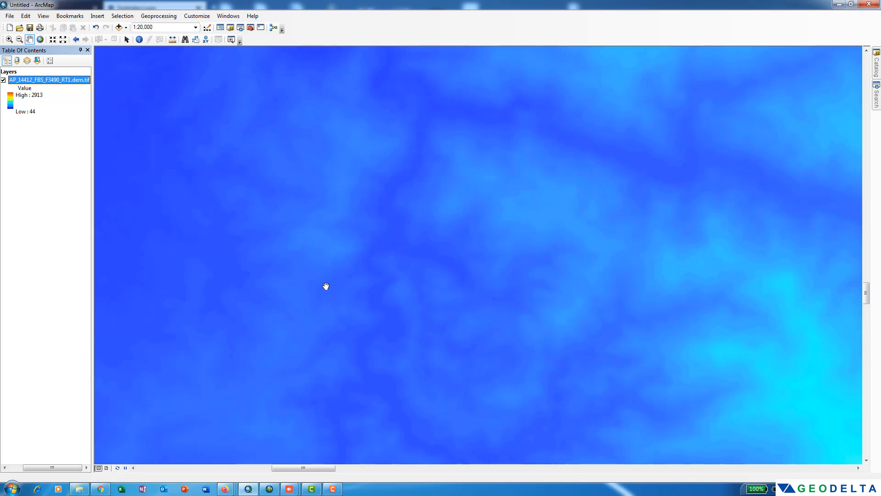
Step: Zoom into the DEM terrain down to about 1:500 scale
click(230, 39)
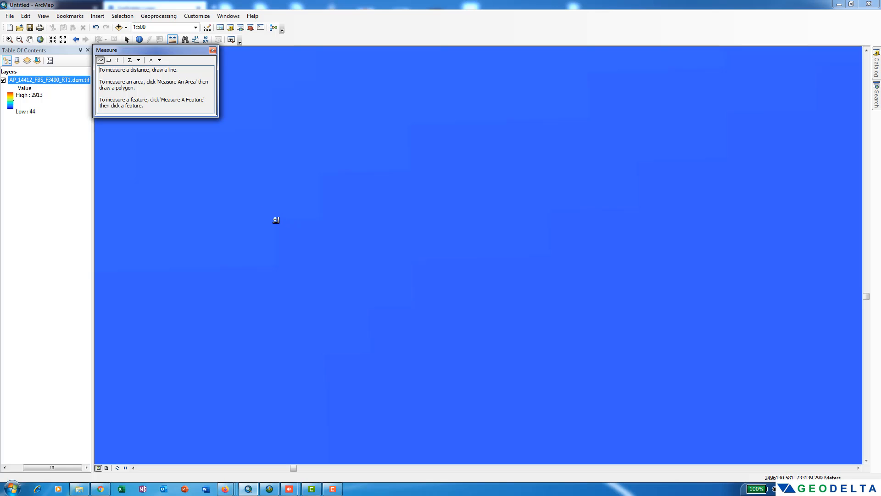